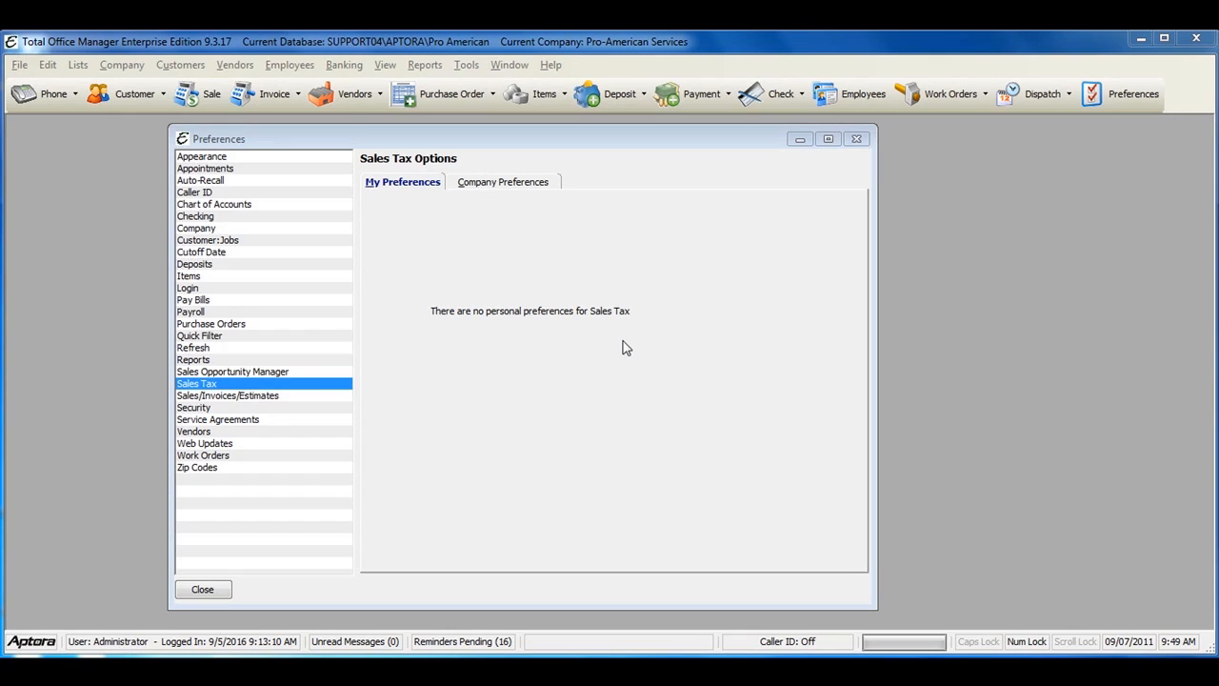
mouse_move(634, 350)
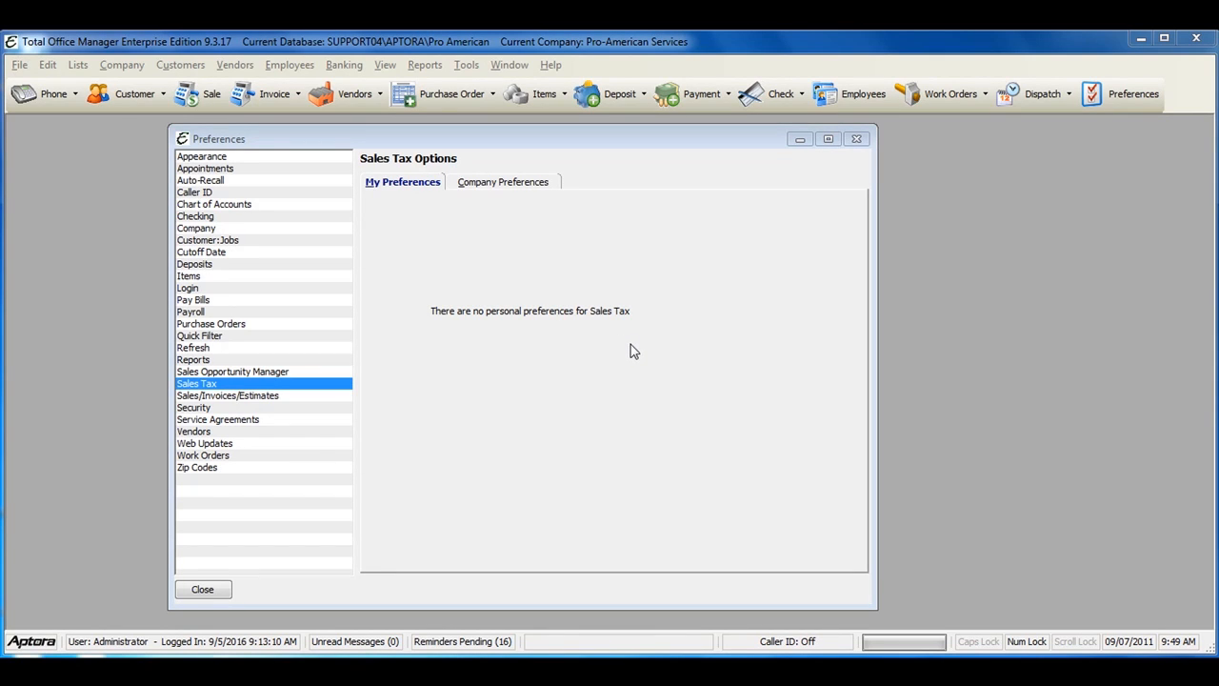
mouse_move(624, 335)
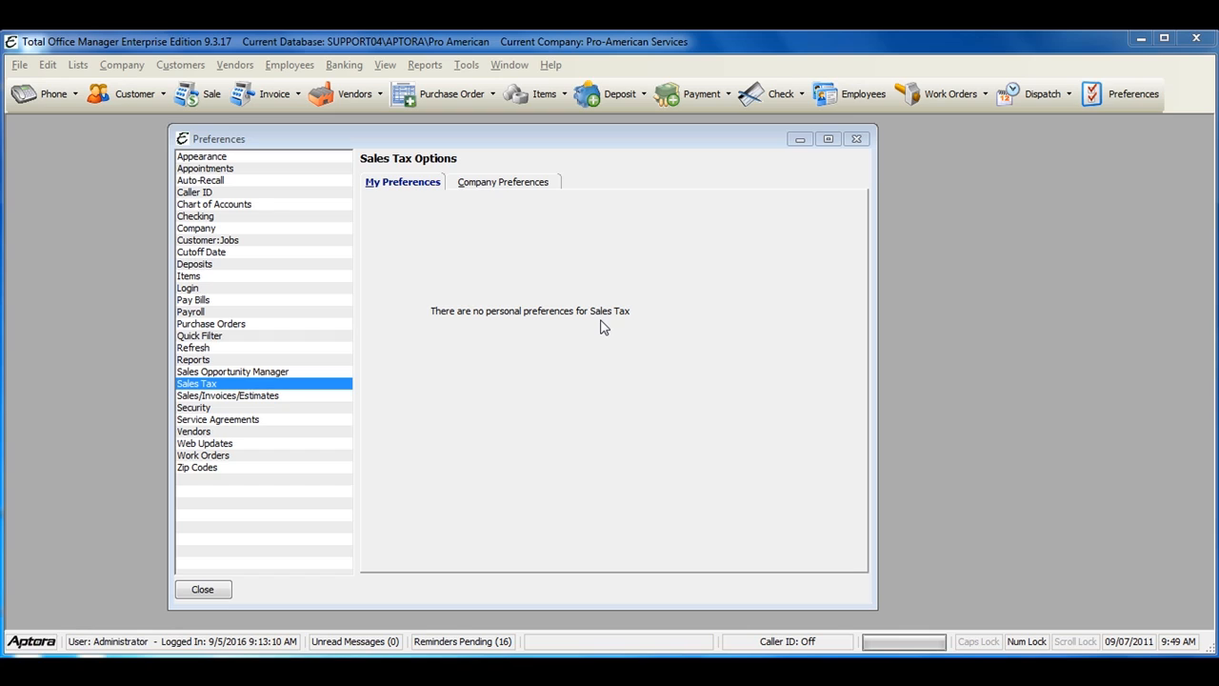
mouse_move(591, 328)
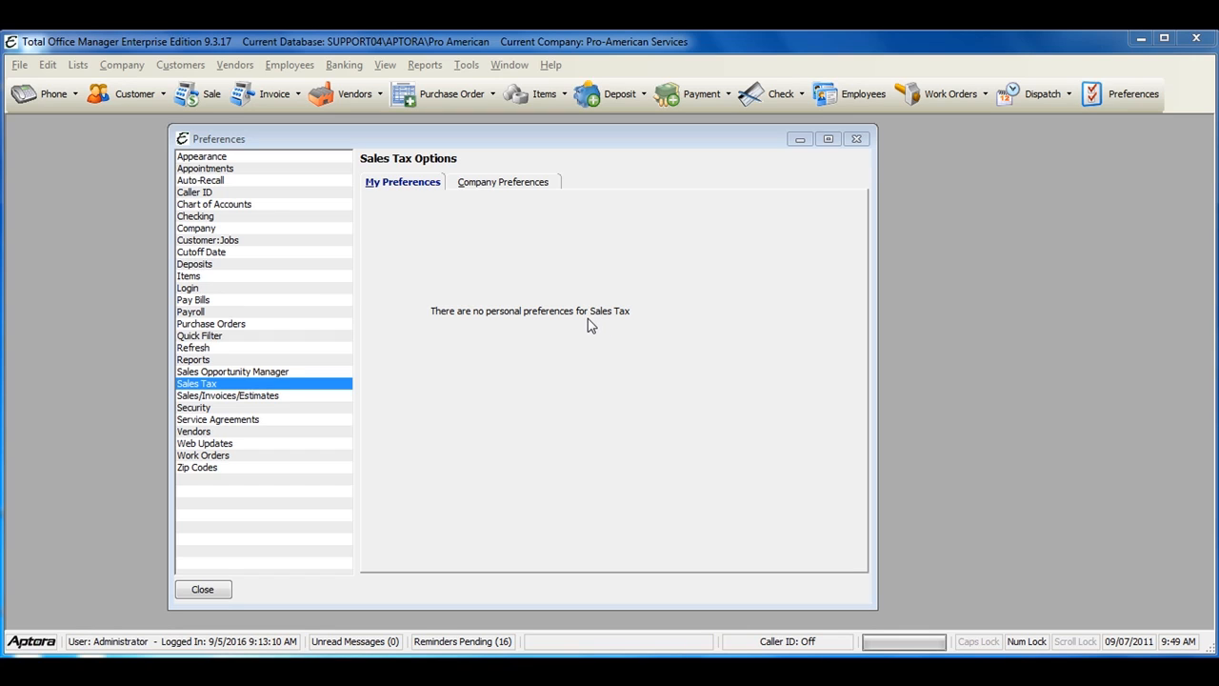
mouse_move(587, 327)
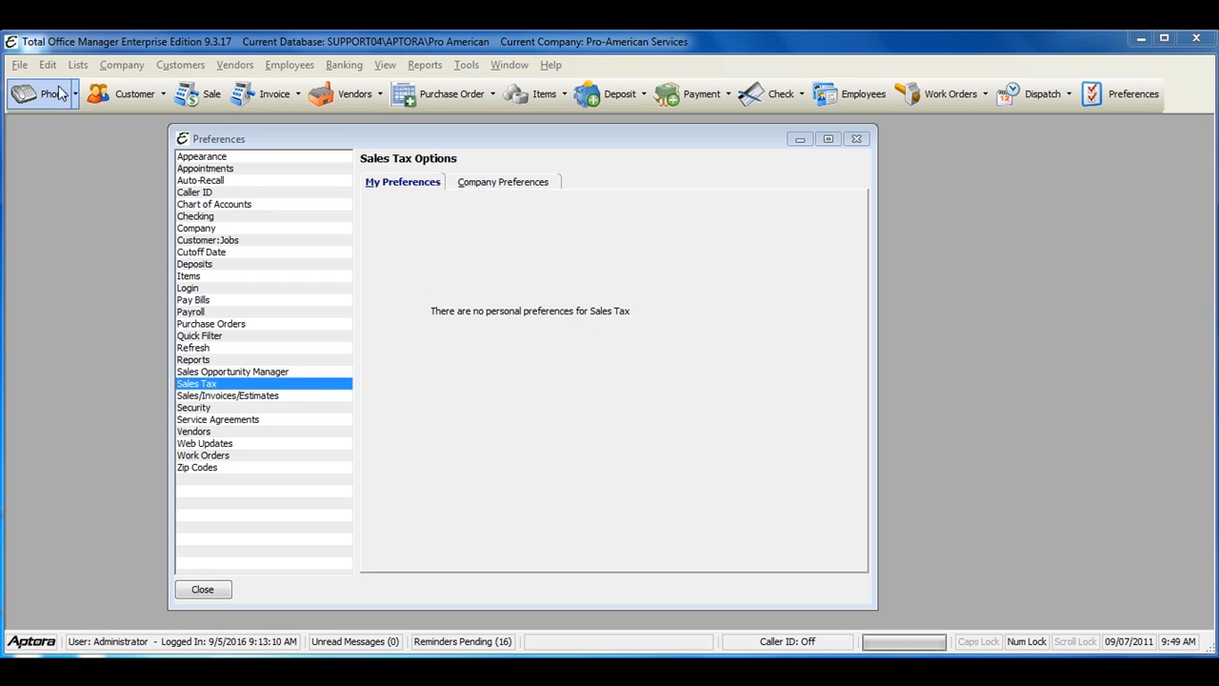
Step: Show the Sales Tax Company Preferences with Use Cash Basis Sales Tax Tracking left unchecked and Cash in Bank - Operating Account as default bank
click(46, 65)
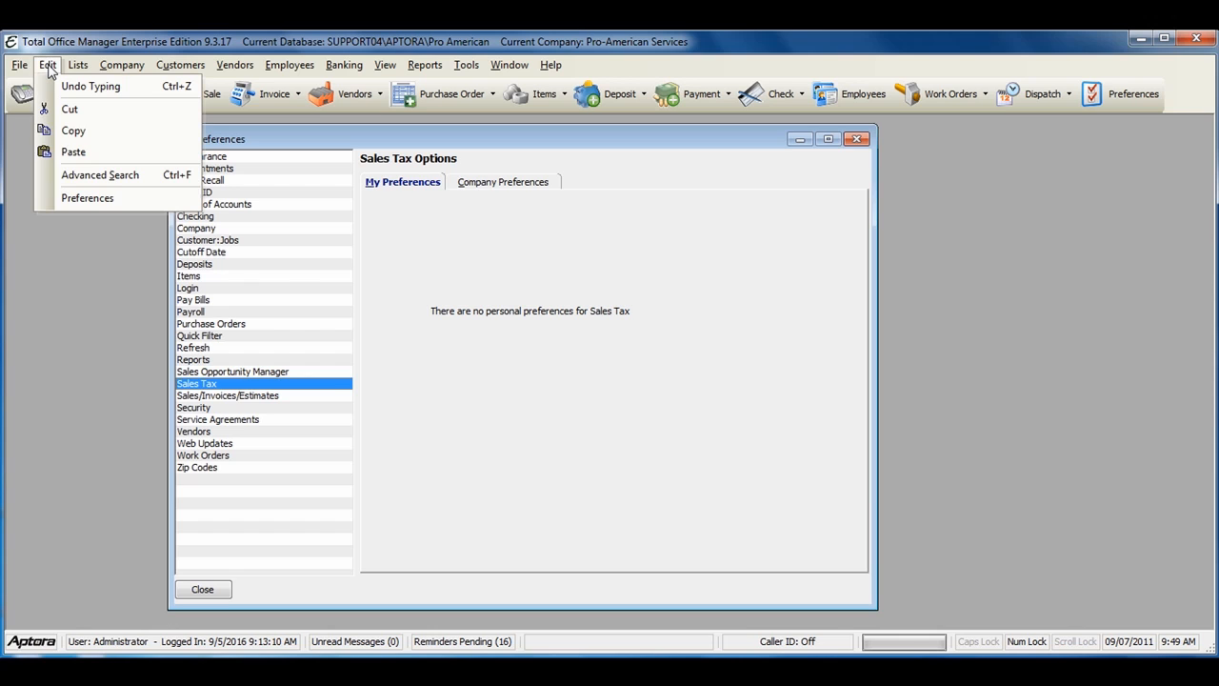
mouse_move(88, 196)
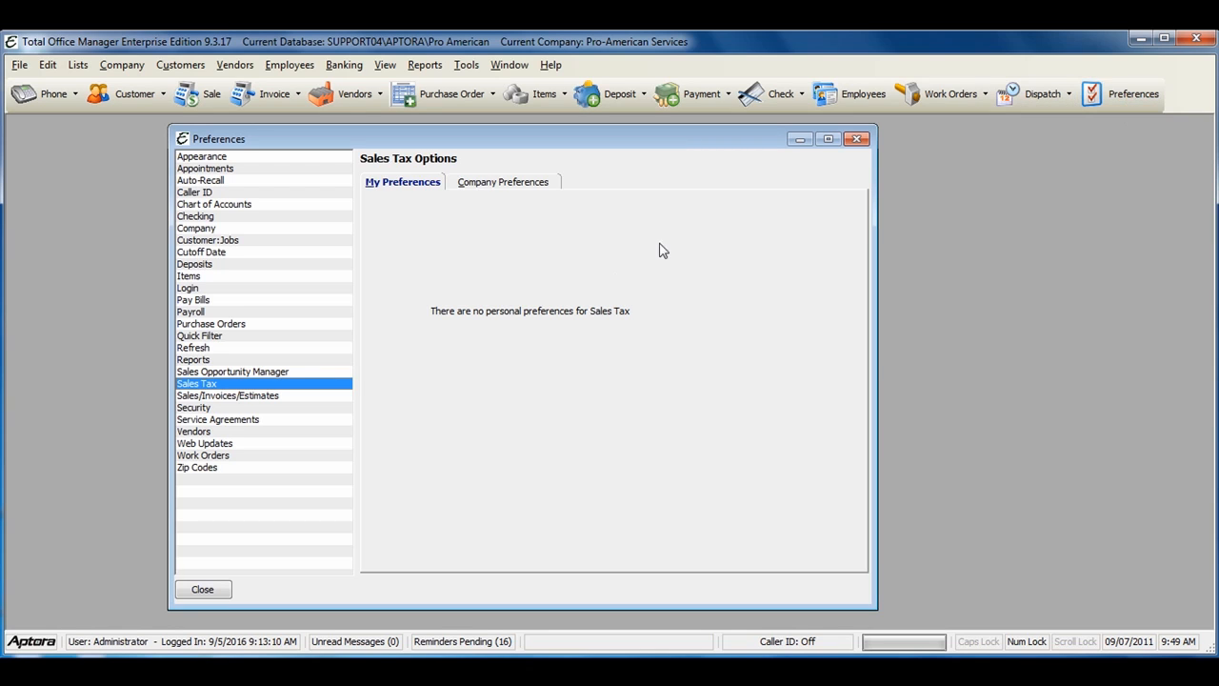
mouse_move(389, 330)
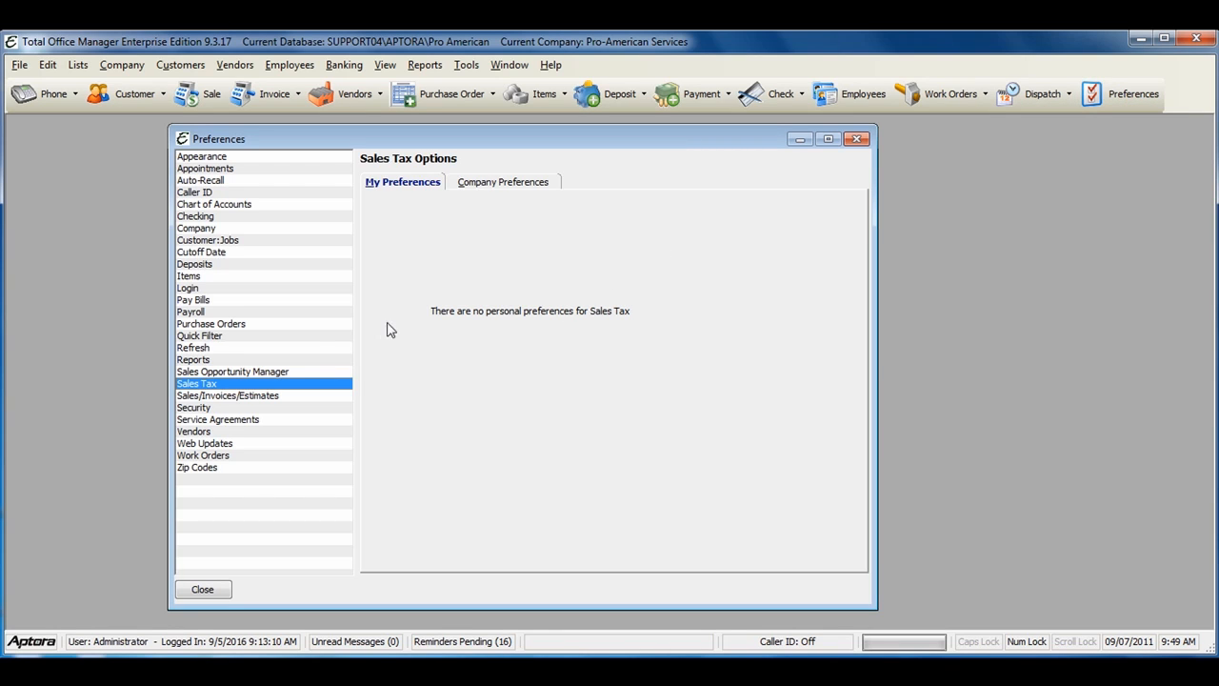
mouse_move(199, 388)
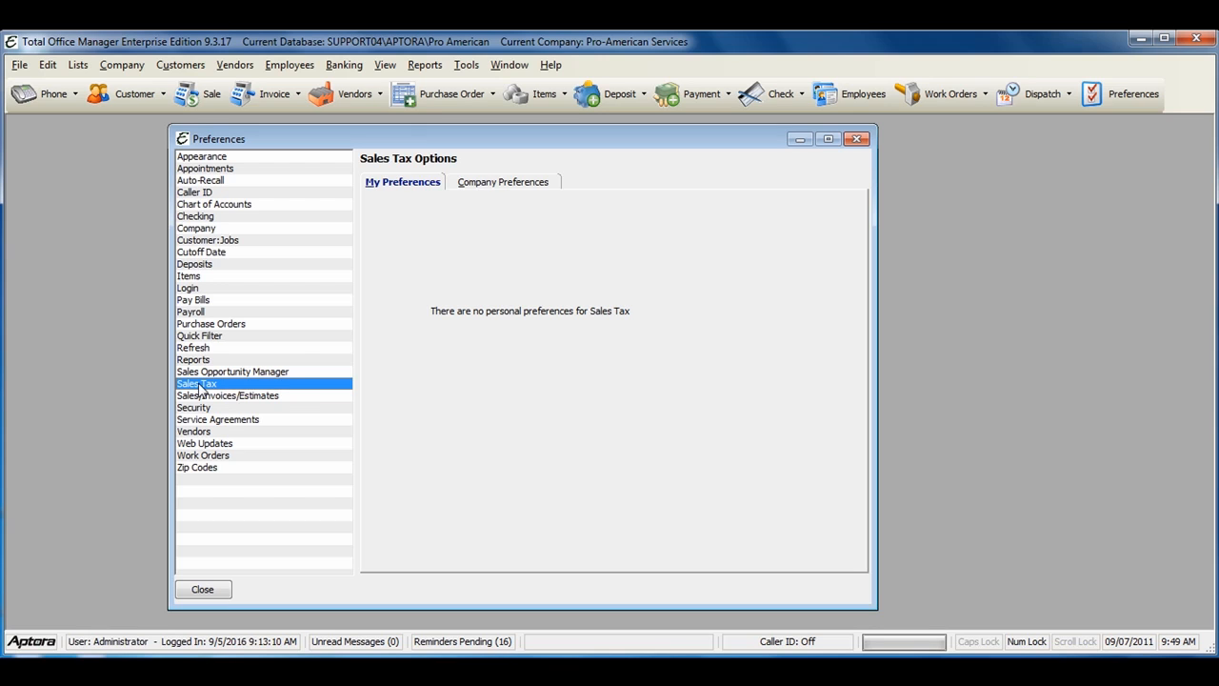
mouse_move(495, 183)
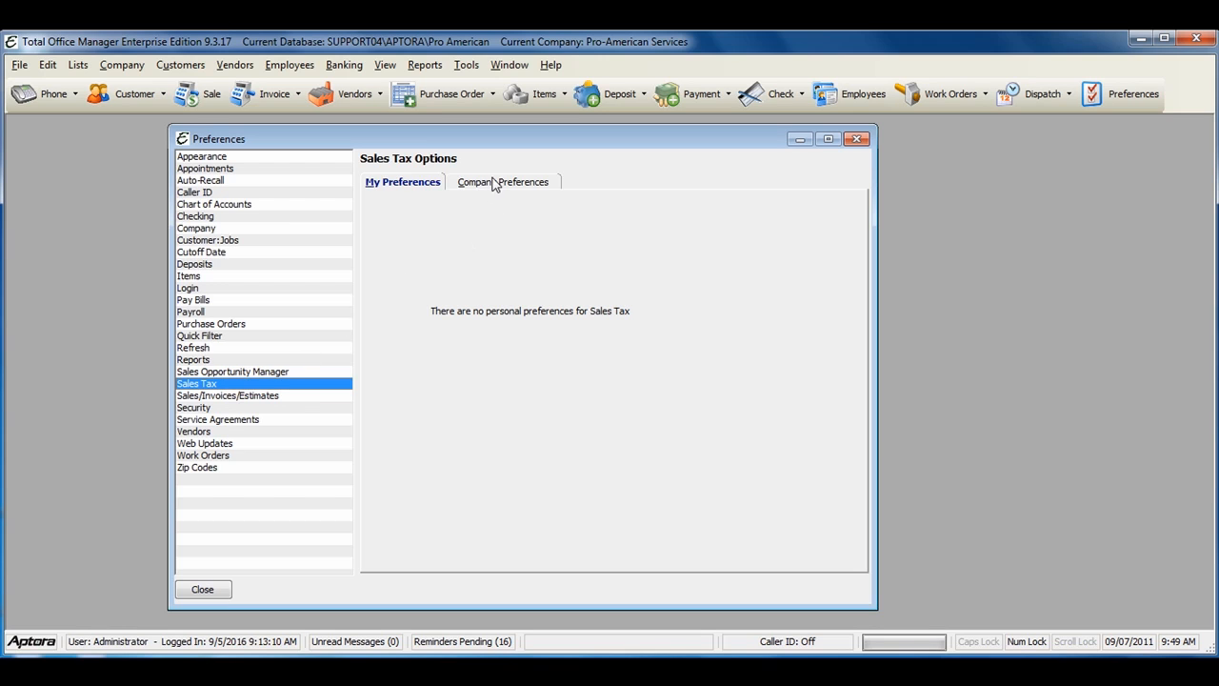
click(503, 183)
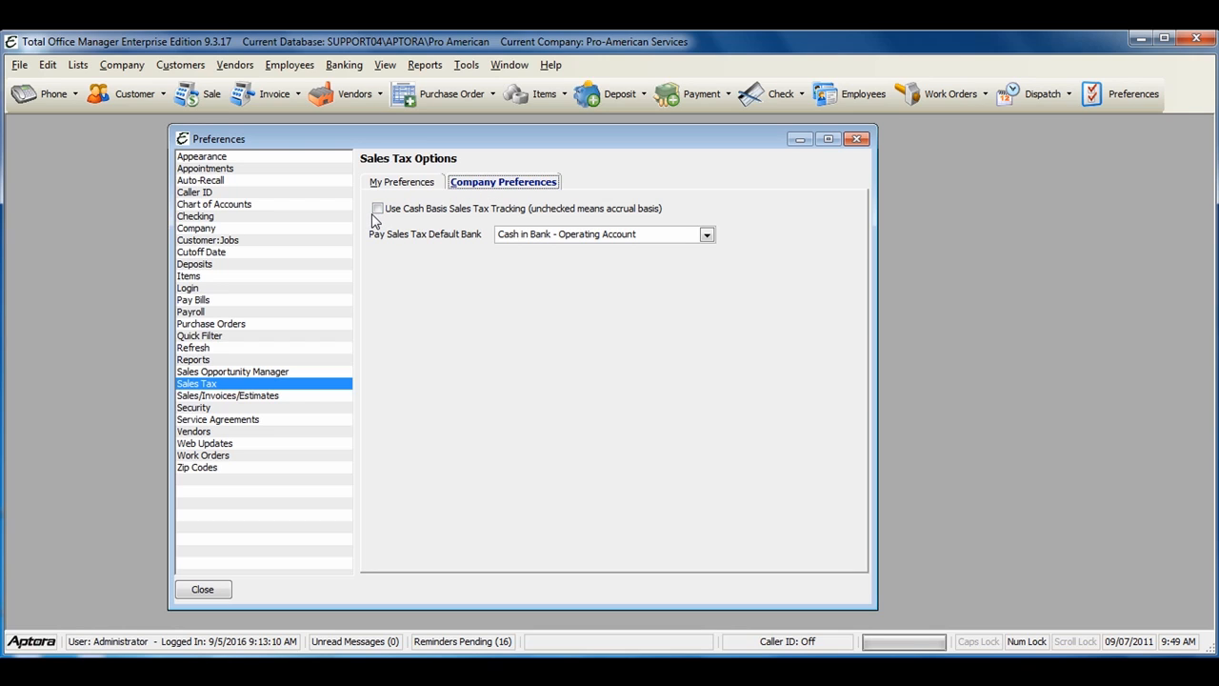
click(377, 208)
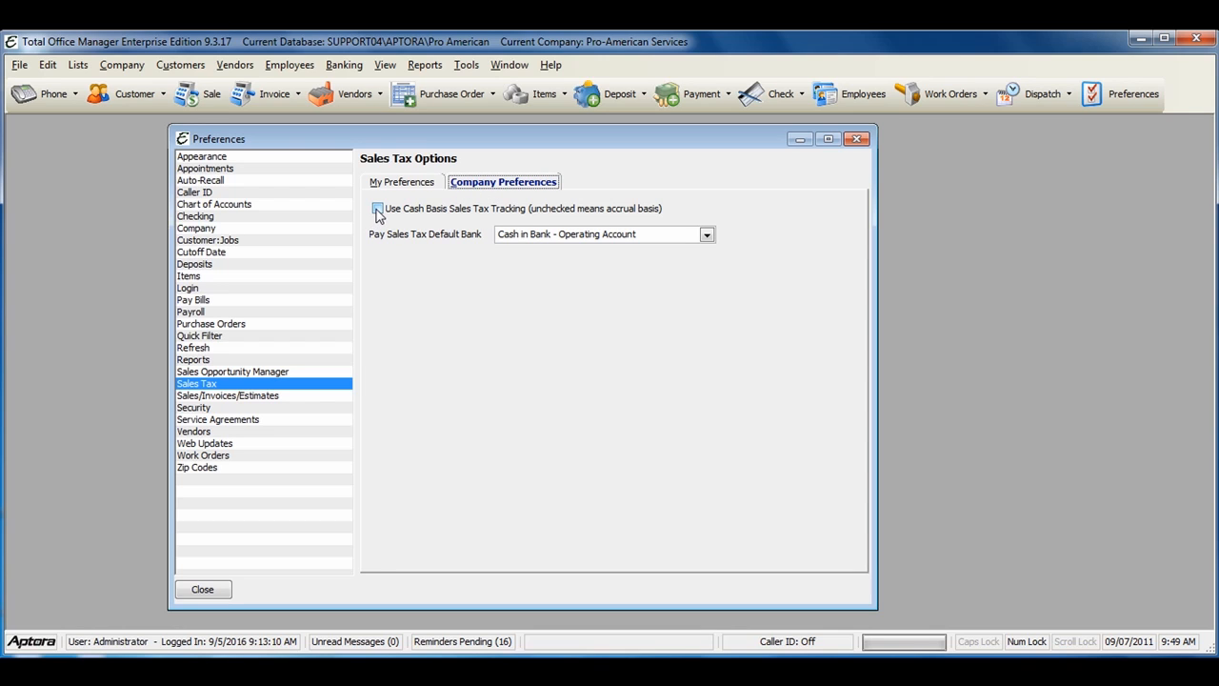
click(377, 208)
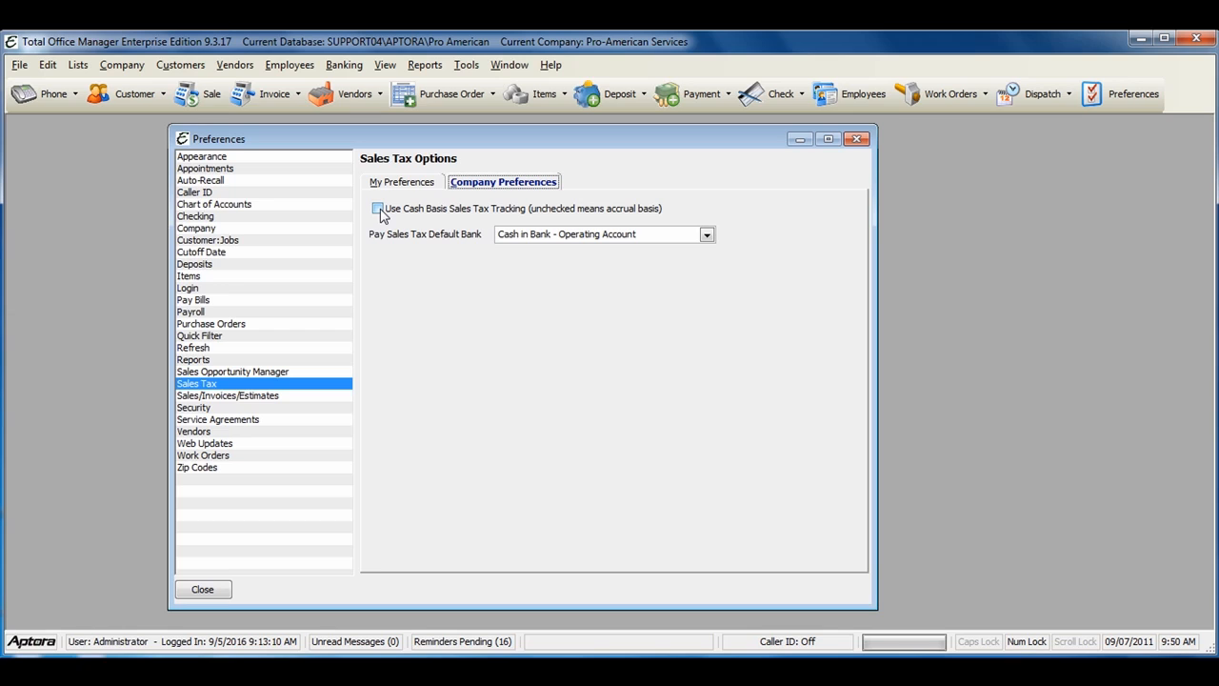
click(377, 207)
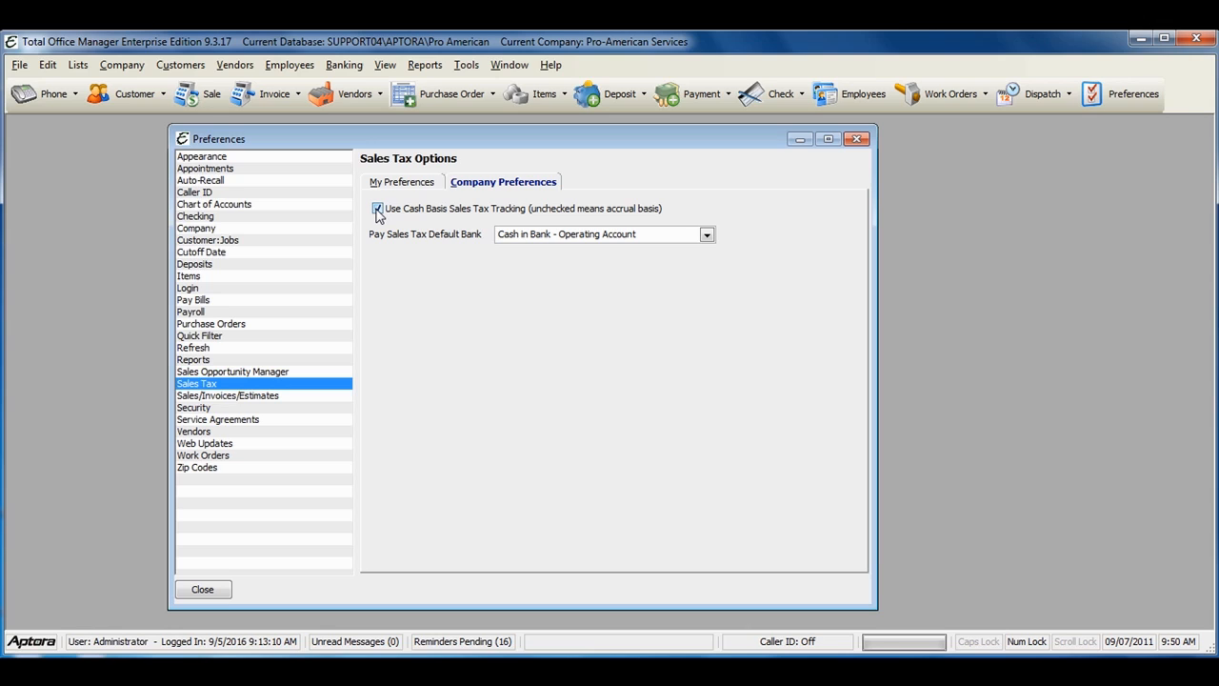
click(377, 207)
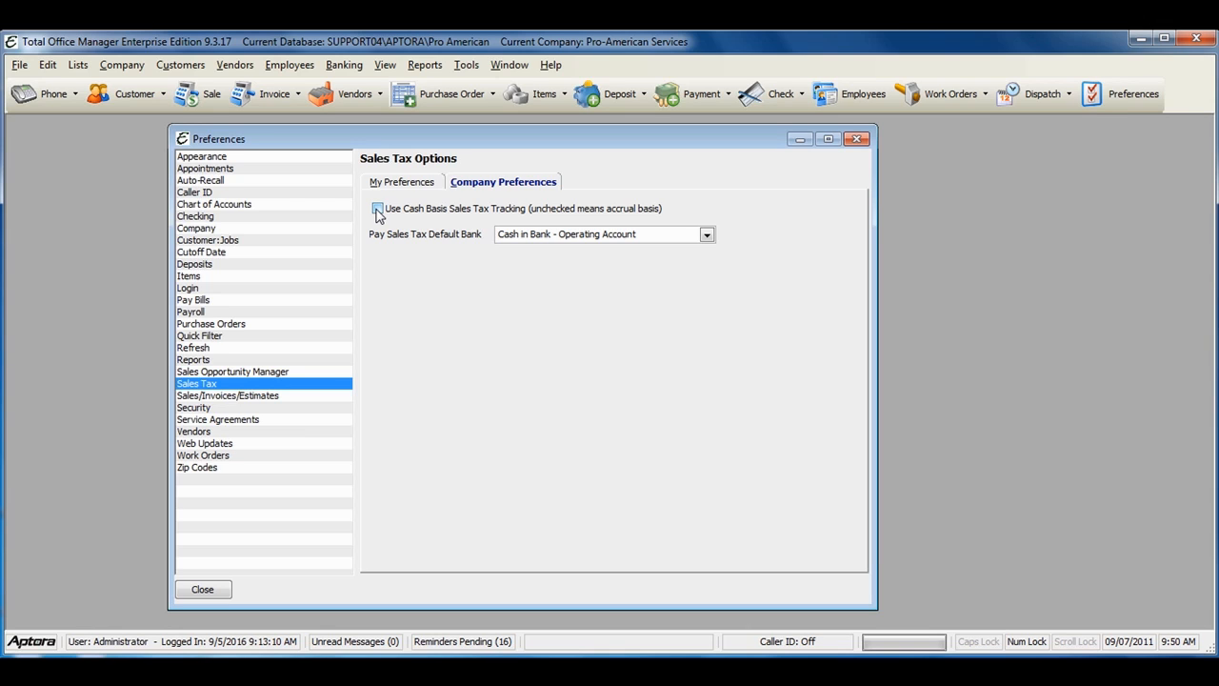
click(377, 208)
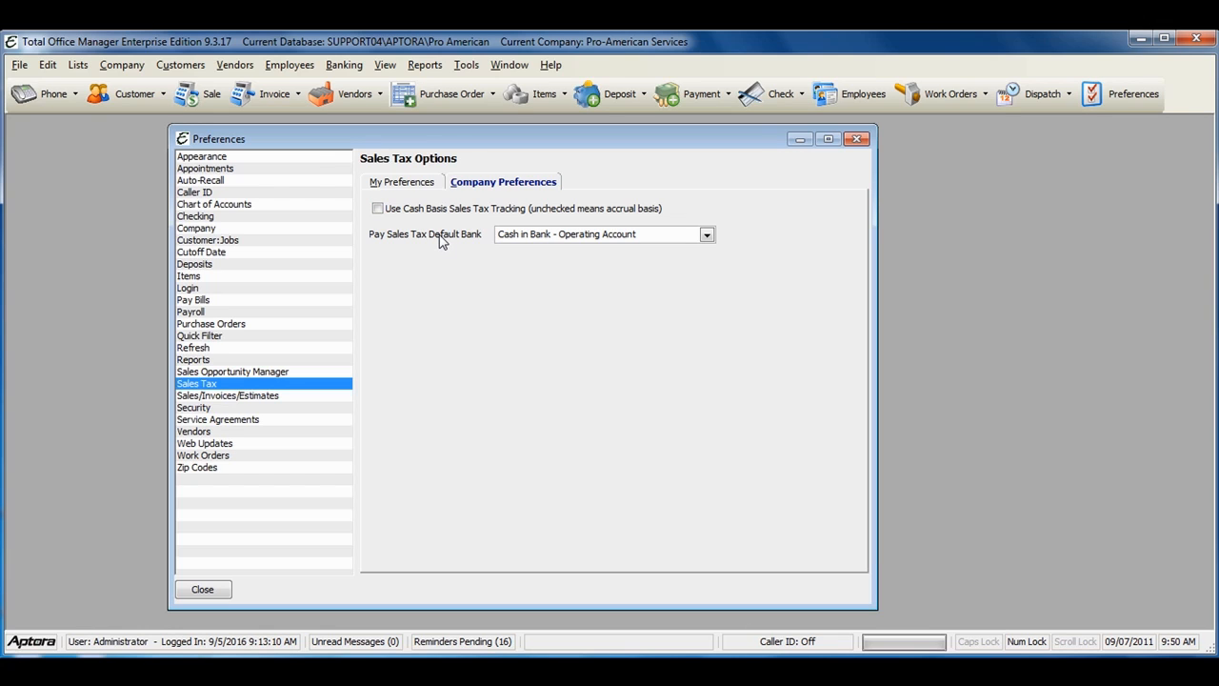
mouse_move(543, 236)
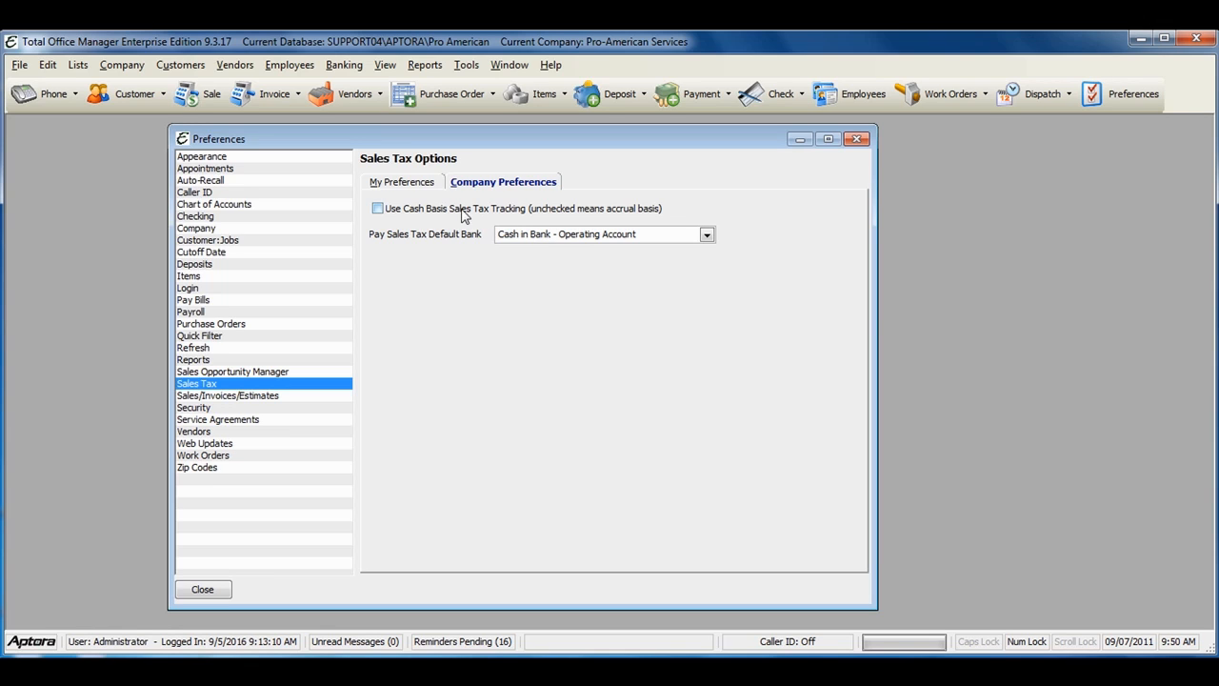
mouse_move(455, 213)
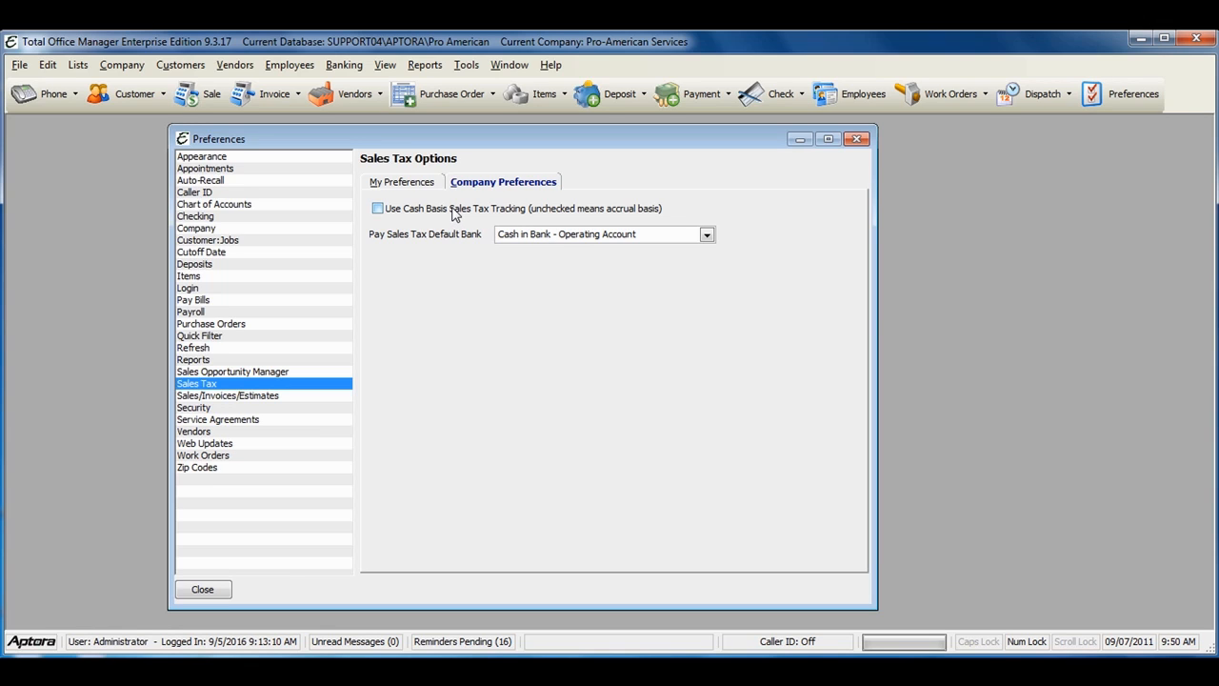